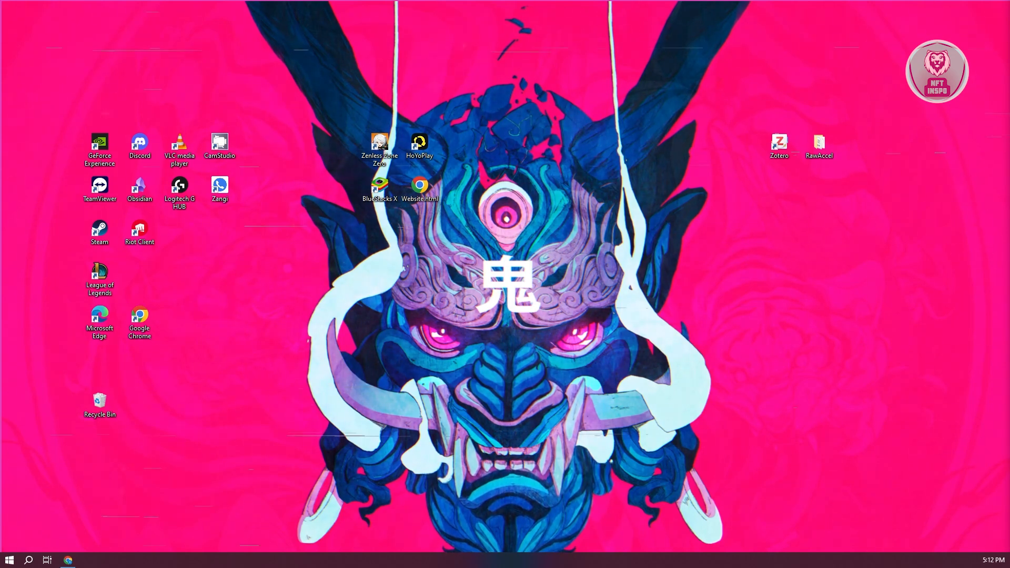
mouse_move(322, 303)
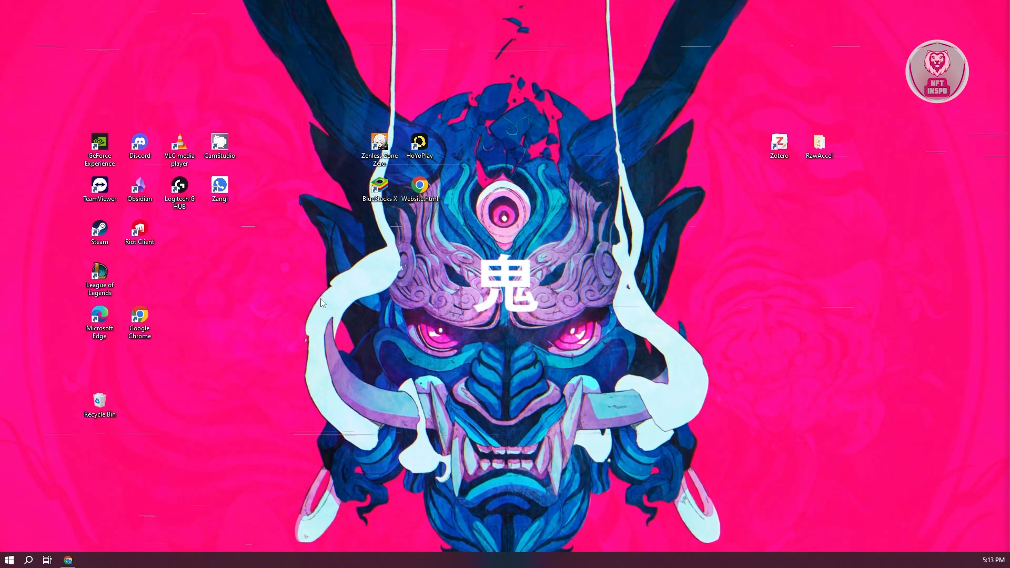
Step: Search Windows for 'power options' and open the 'Edit power plan' best match for the Balanced plan
left_click(10, 559)
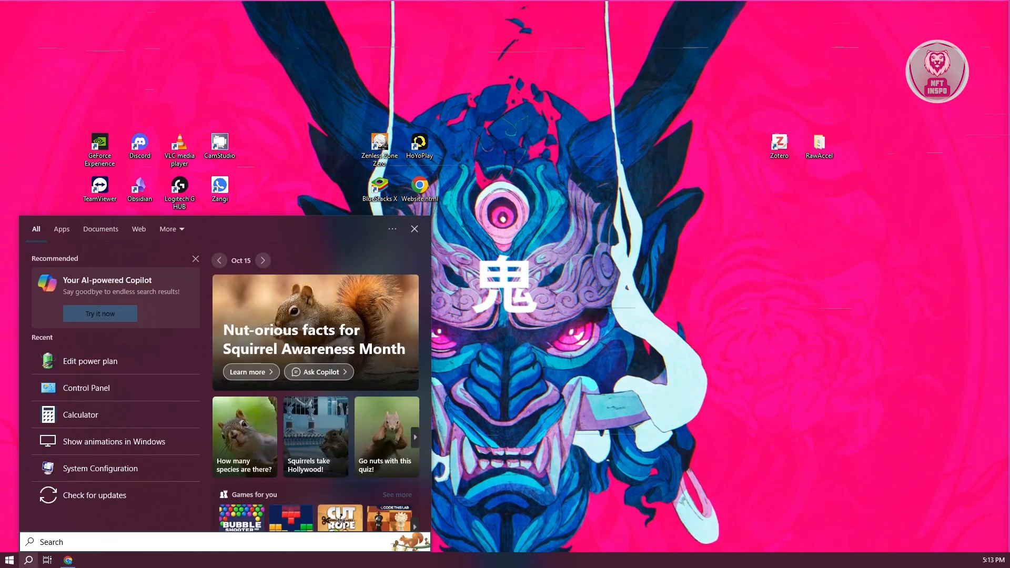
type("power o")
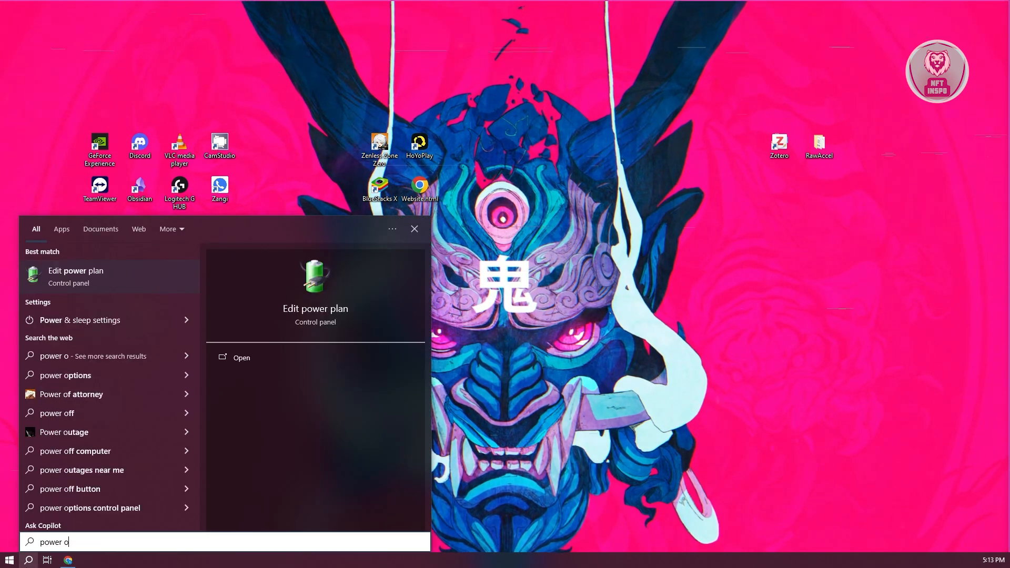
type("ptions")
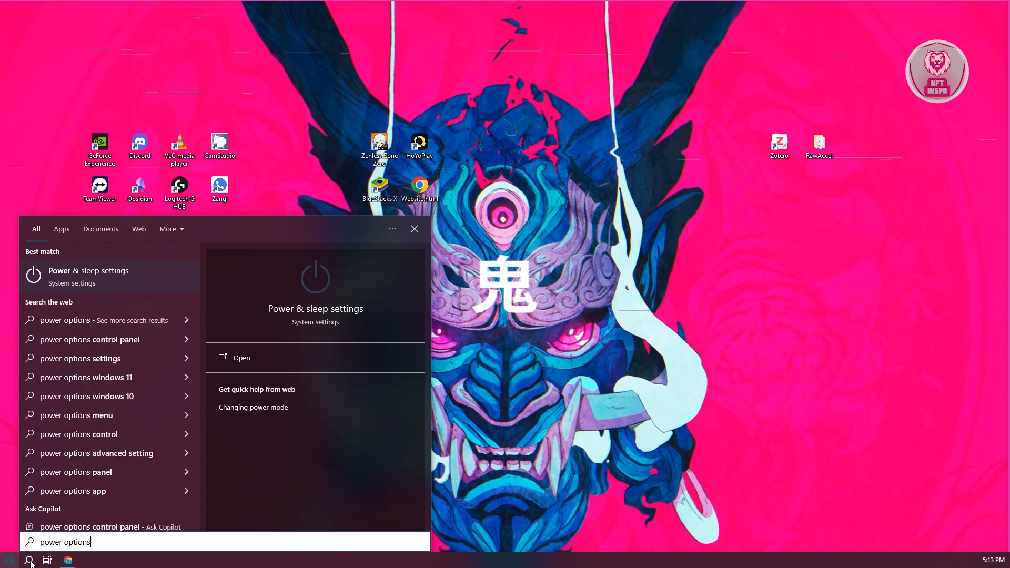
scroll("down", 3)
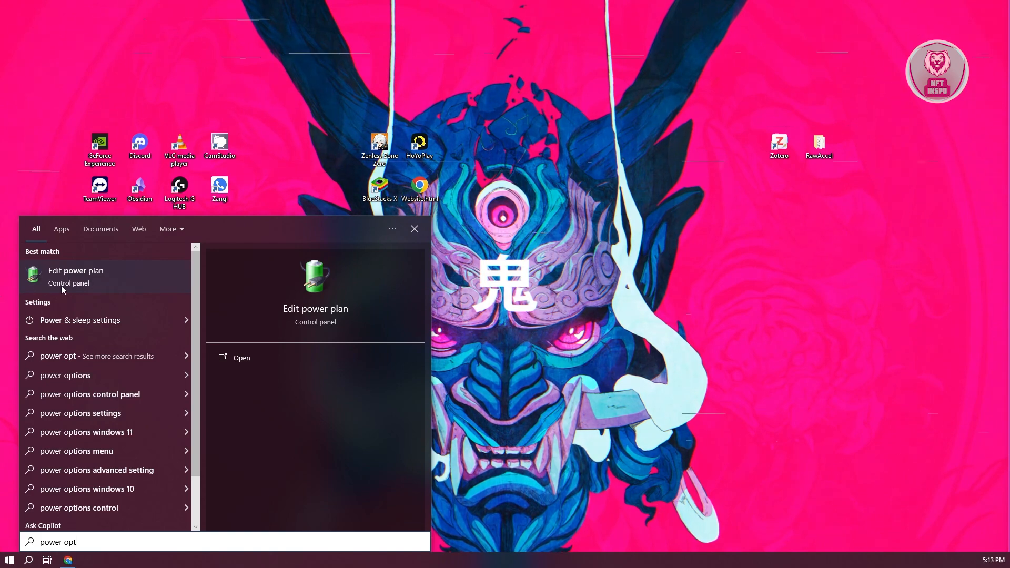
left_click(75, 277)
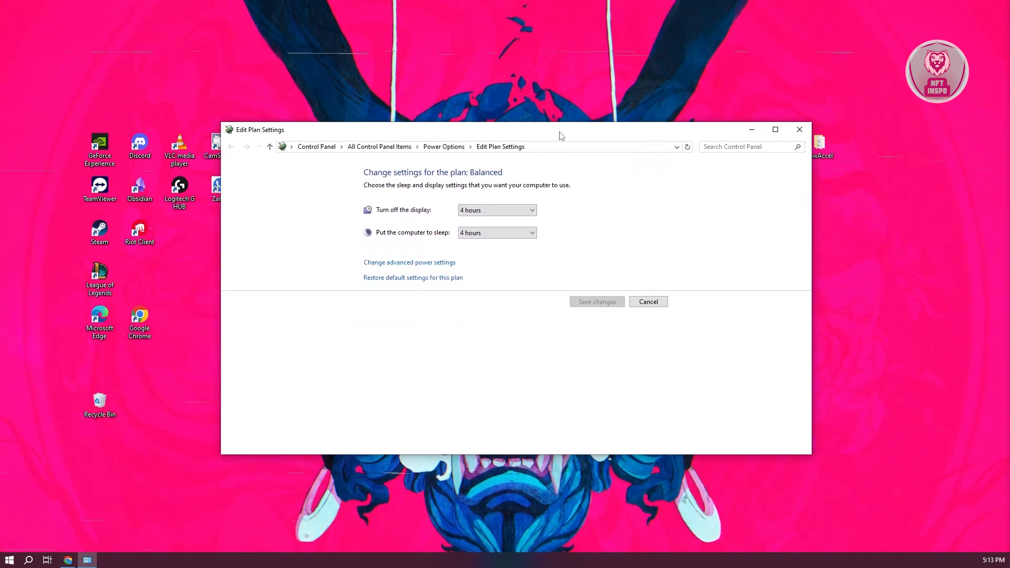
mouse_move(444, 146)
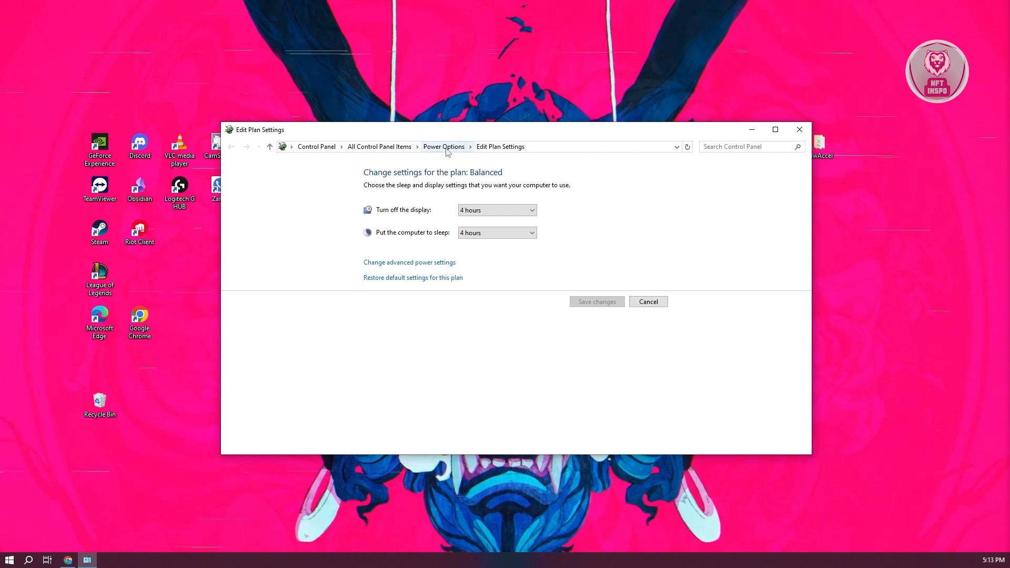
left_click(443, 147)
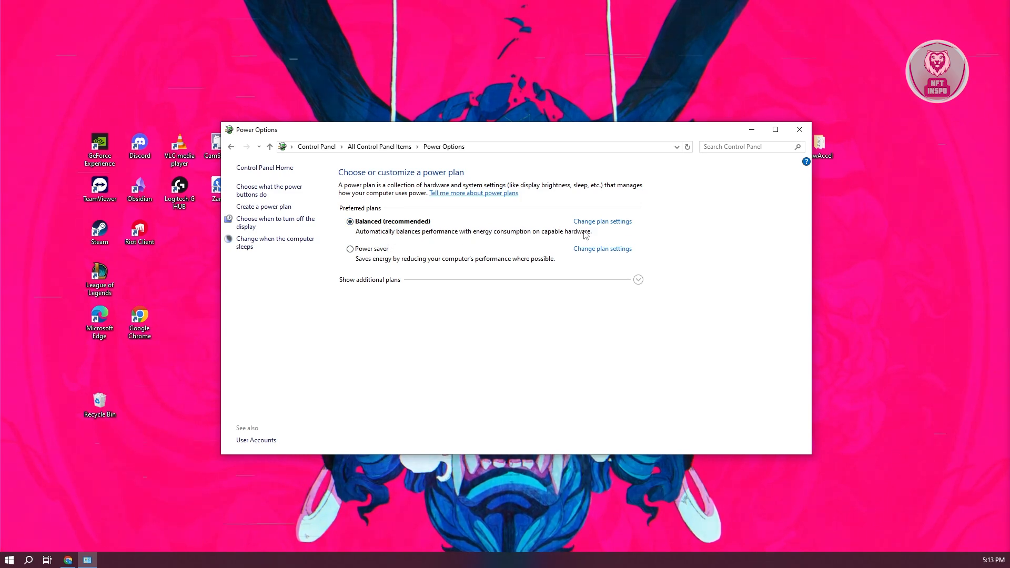
mouse_move(628, 218)
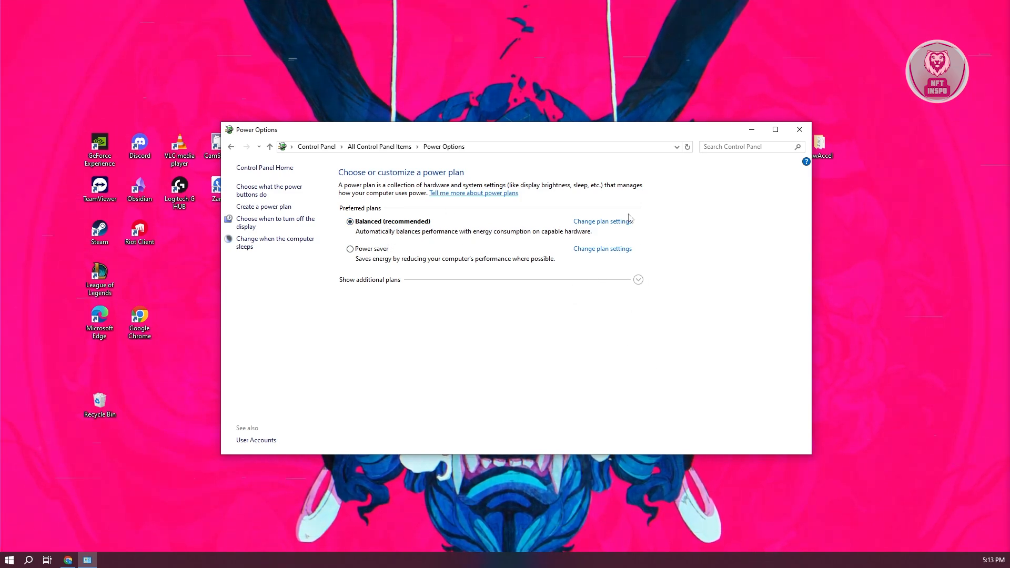
mouse_move(415, 241)
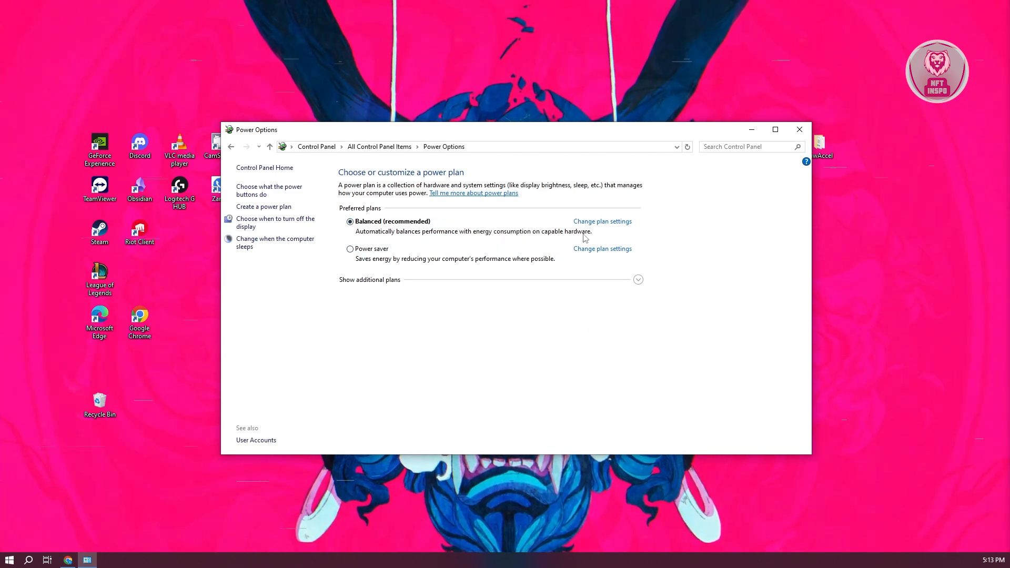
left_click(602, 221)
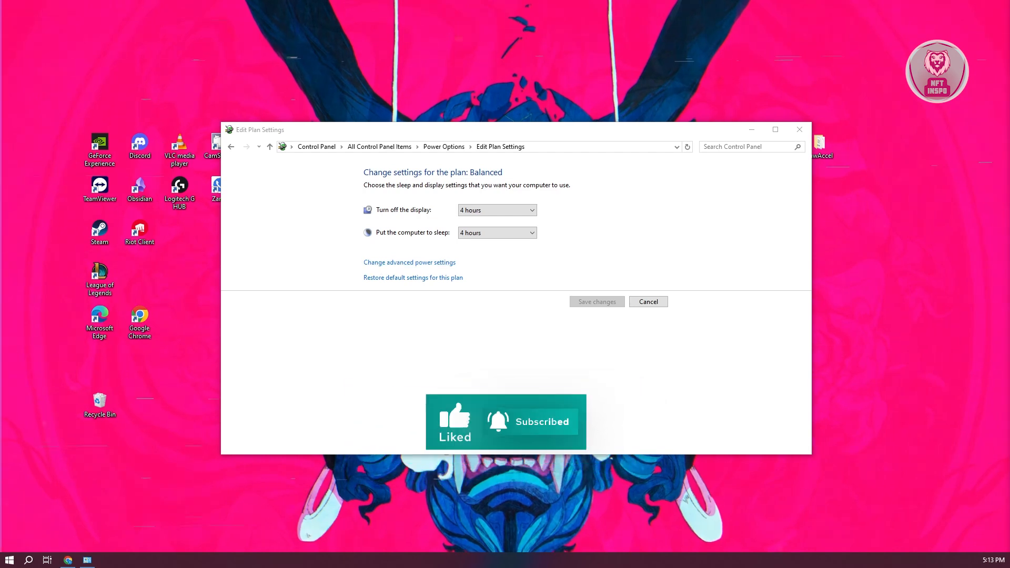
Step: In advanced power settings, expand USB settings so USB selective suspend shows Enabled
left_click(409, 262)
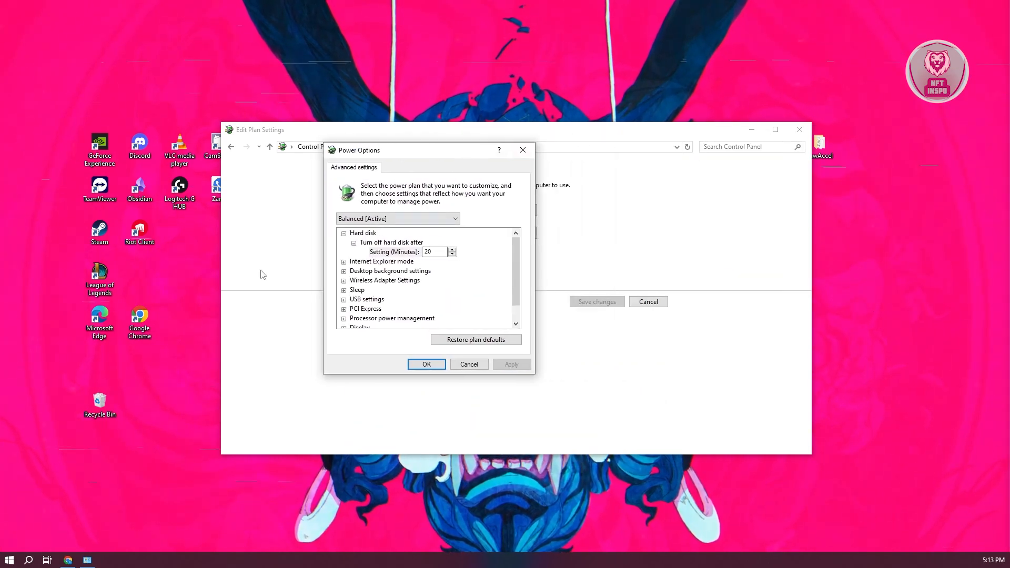
mouse_move(346, 308)
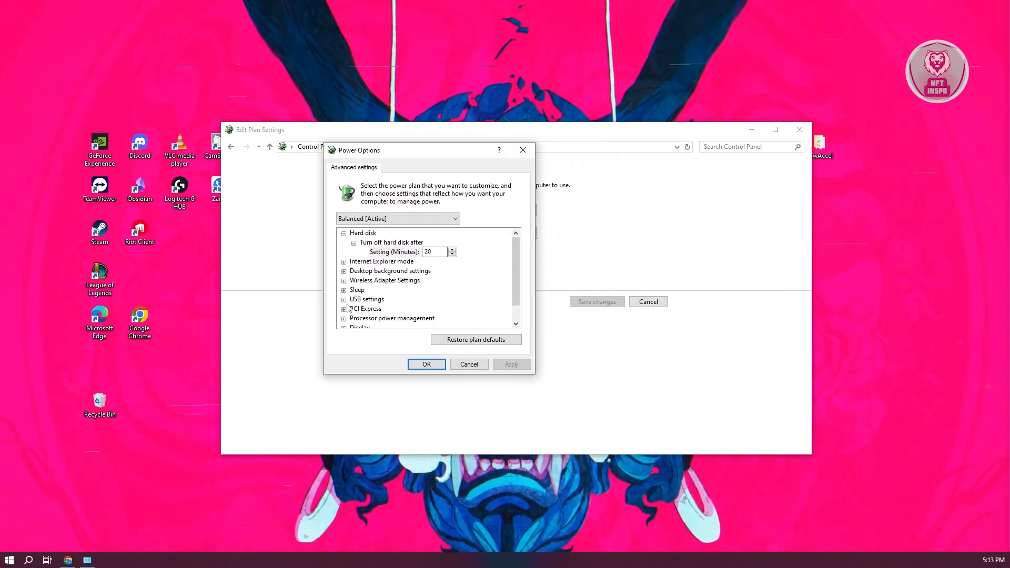
left_click(345, 299)
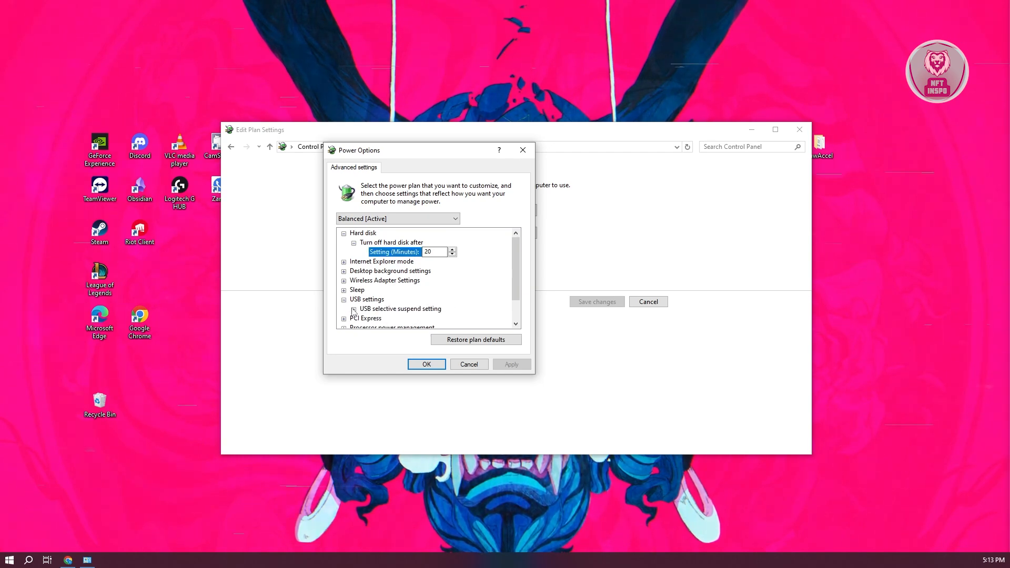
left_click(344, 309)
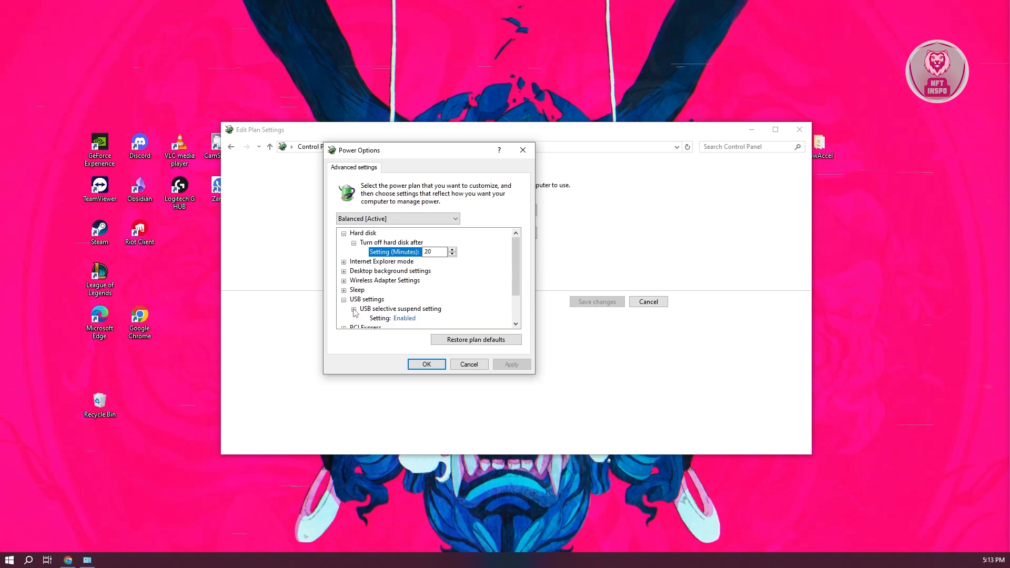
scroll("down", 3)
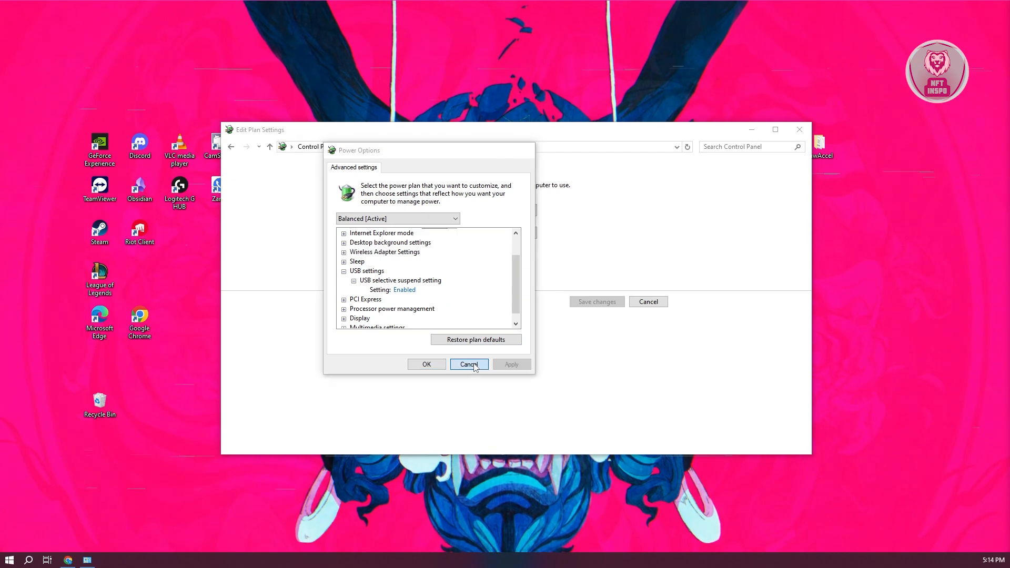
Step: Cancel the Power Options dialog and show Sleep, Shut down and Restart from the Start menu
left_click(468, 364)
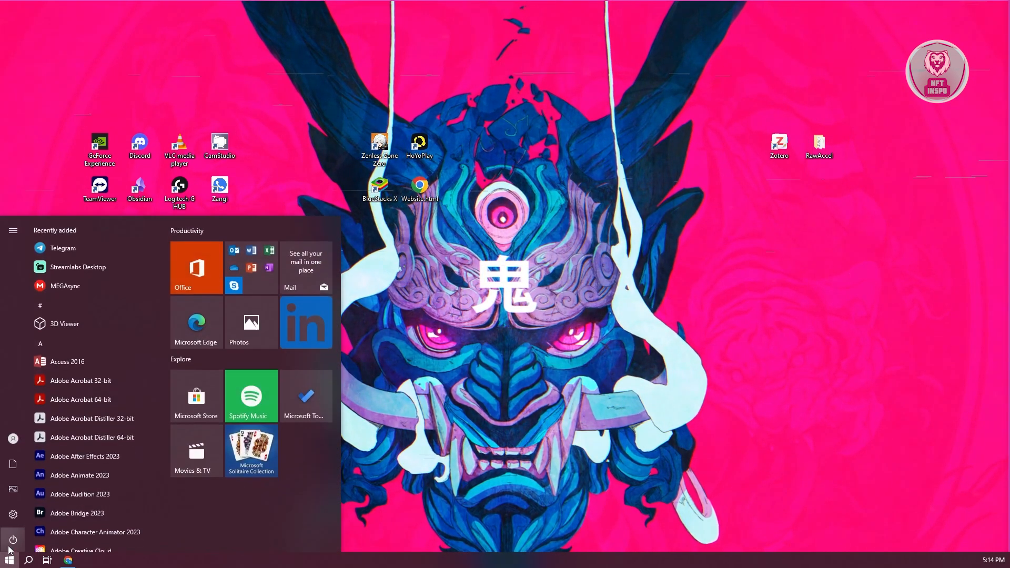
left_click(12, 540)
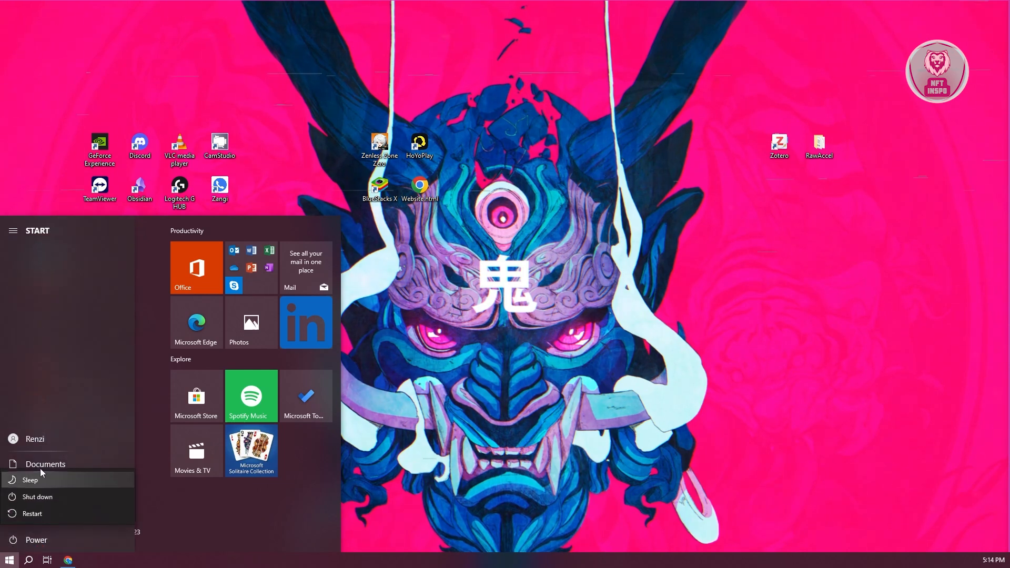